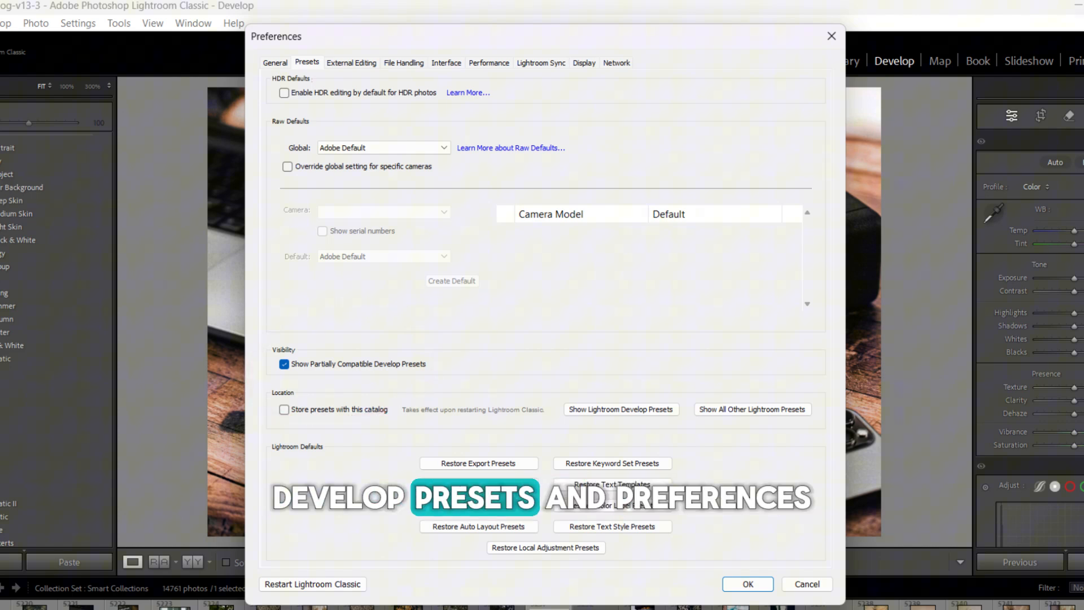
Step: Enable Show Partially Compatible Develop Presets in the Presets preferences and confirm
left_click(747, 584)
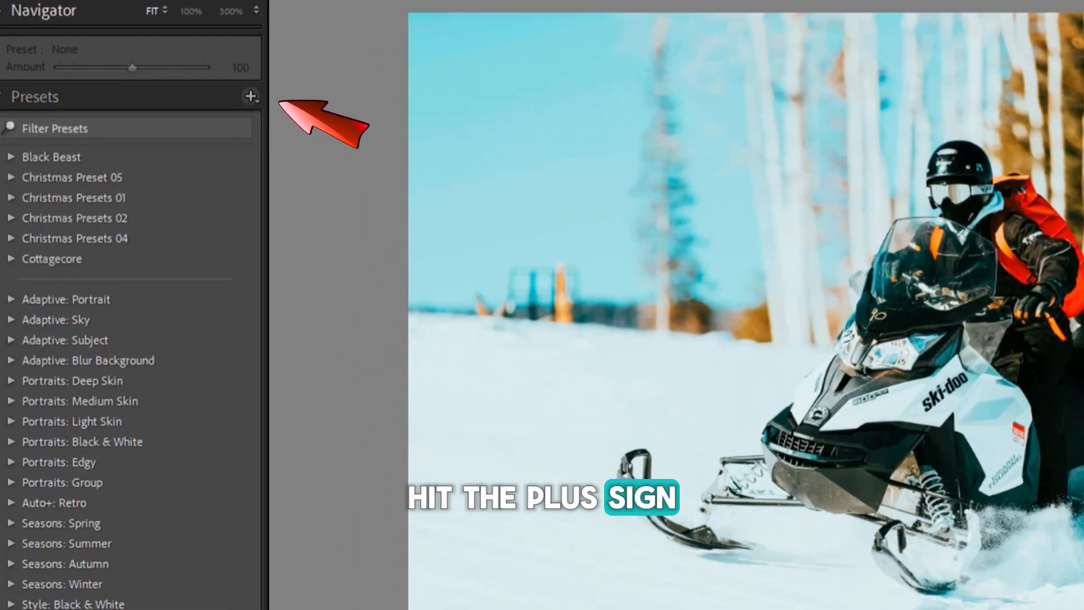
Step: In Manage Presets, keep every group (Black Beast, Cottagecore, etc.) checked and save
left_click(250, 97)
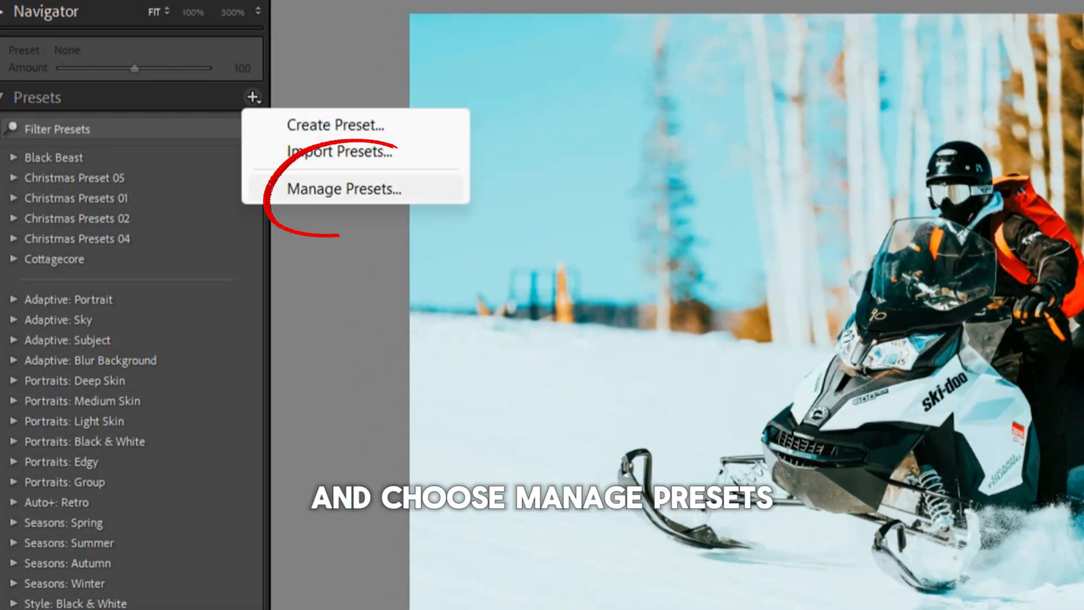
left_click(343, 189)
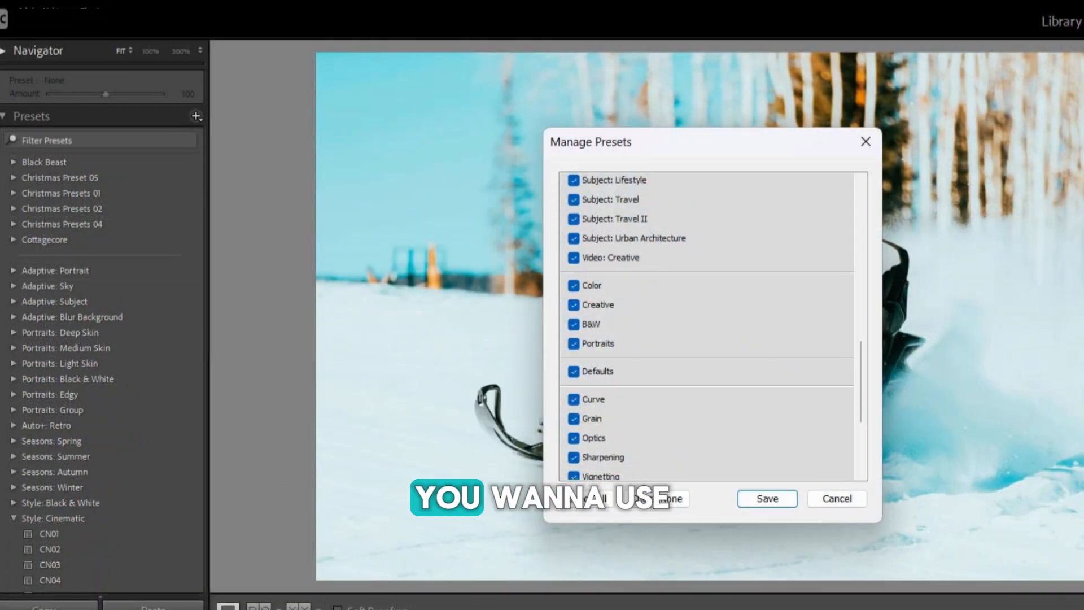
scroll("up", 3)
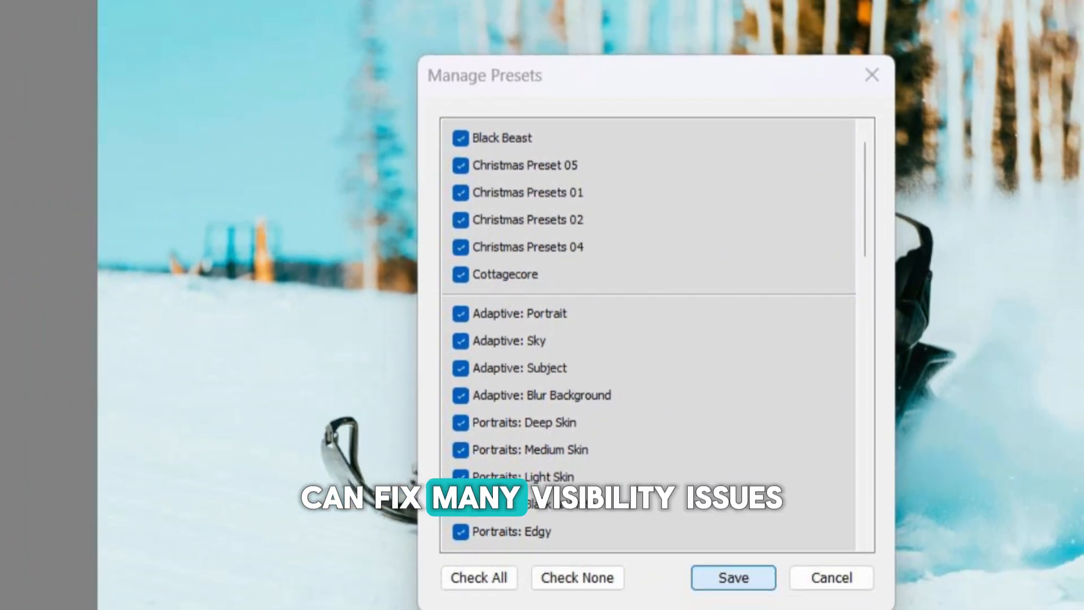
left_click(732, 578)
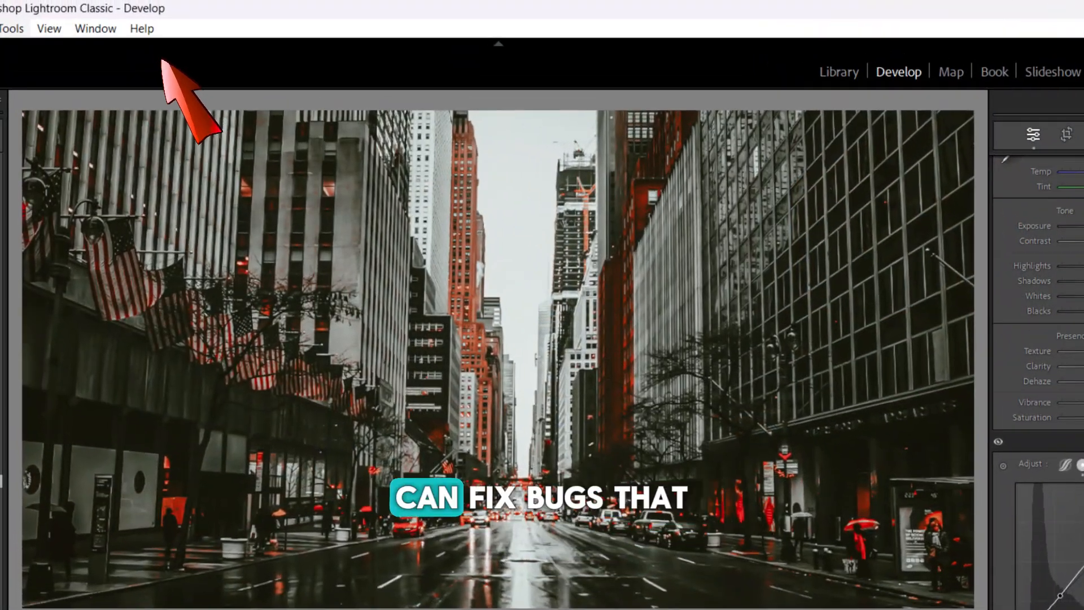
Step: Check for updates via Help, reaching the Creative Cloud list with Lightroom Classic 14.0.1
left_click(201, 30)
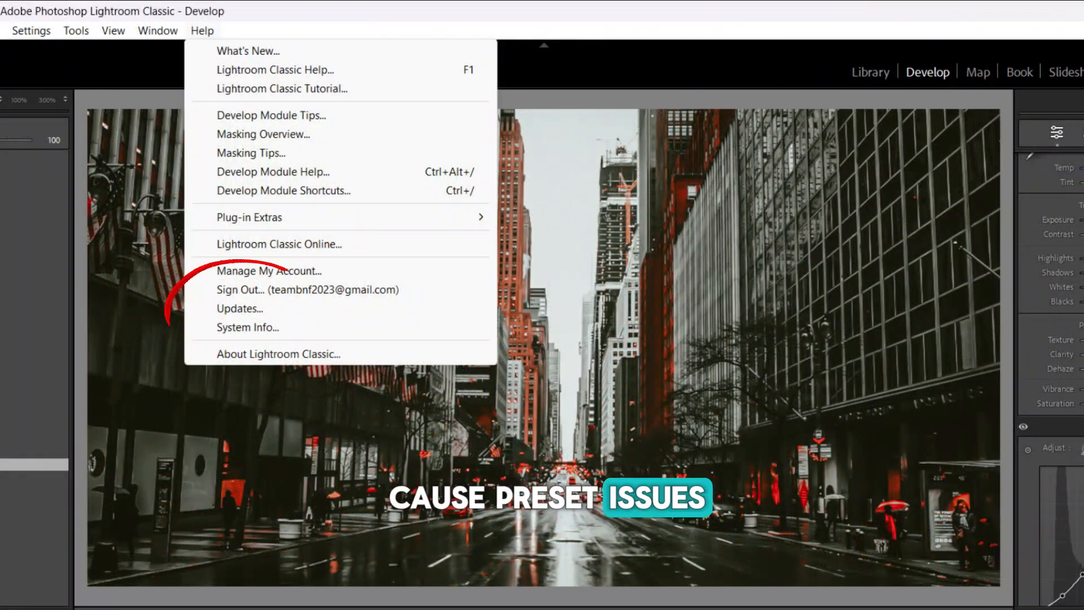
left_click(239, 308)
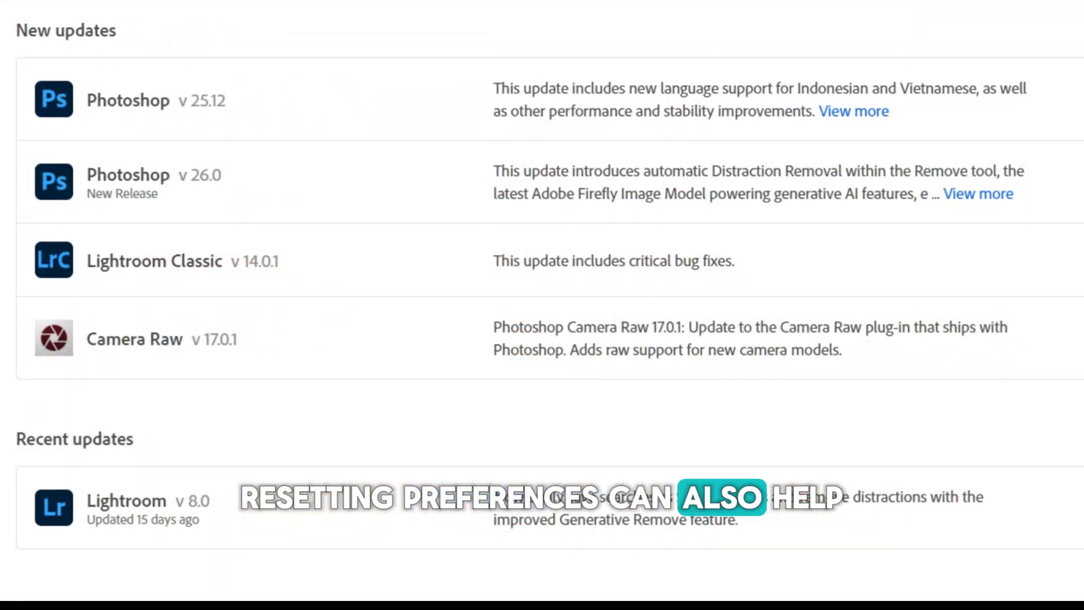